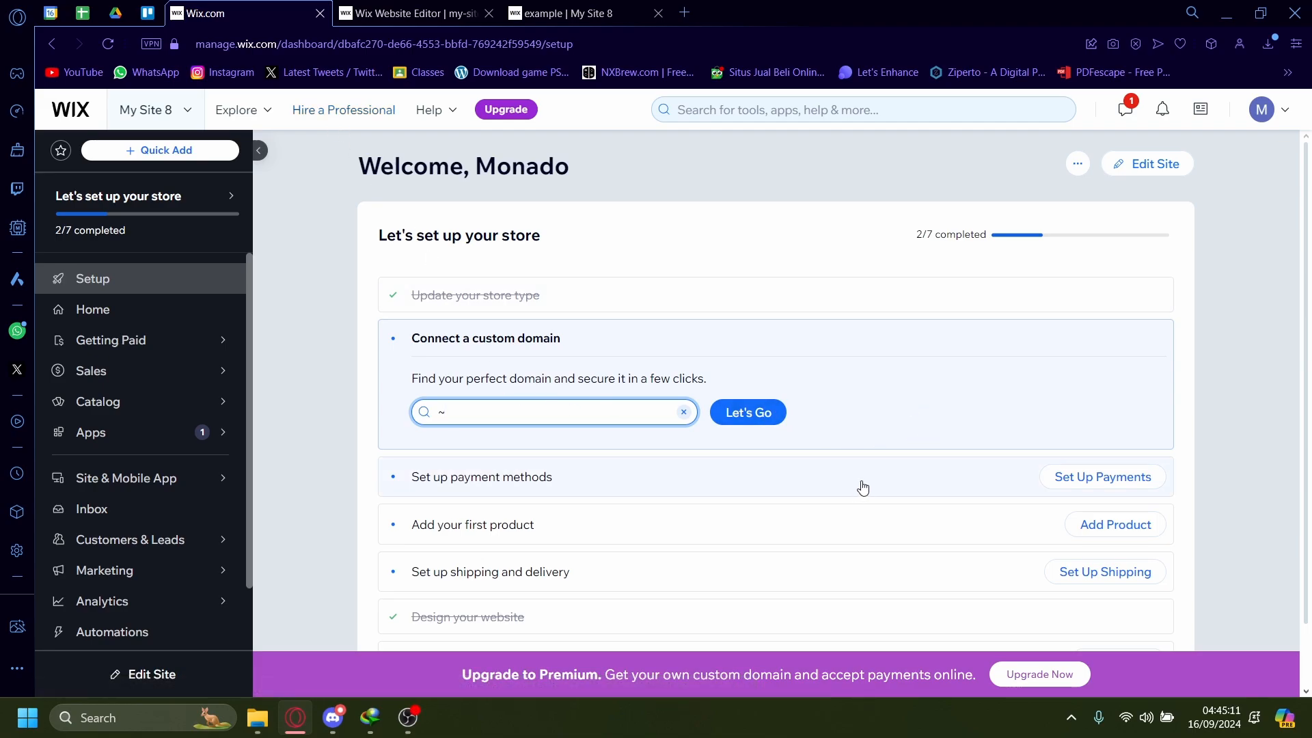
pyautogui.moveTo(1122, 189)
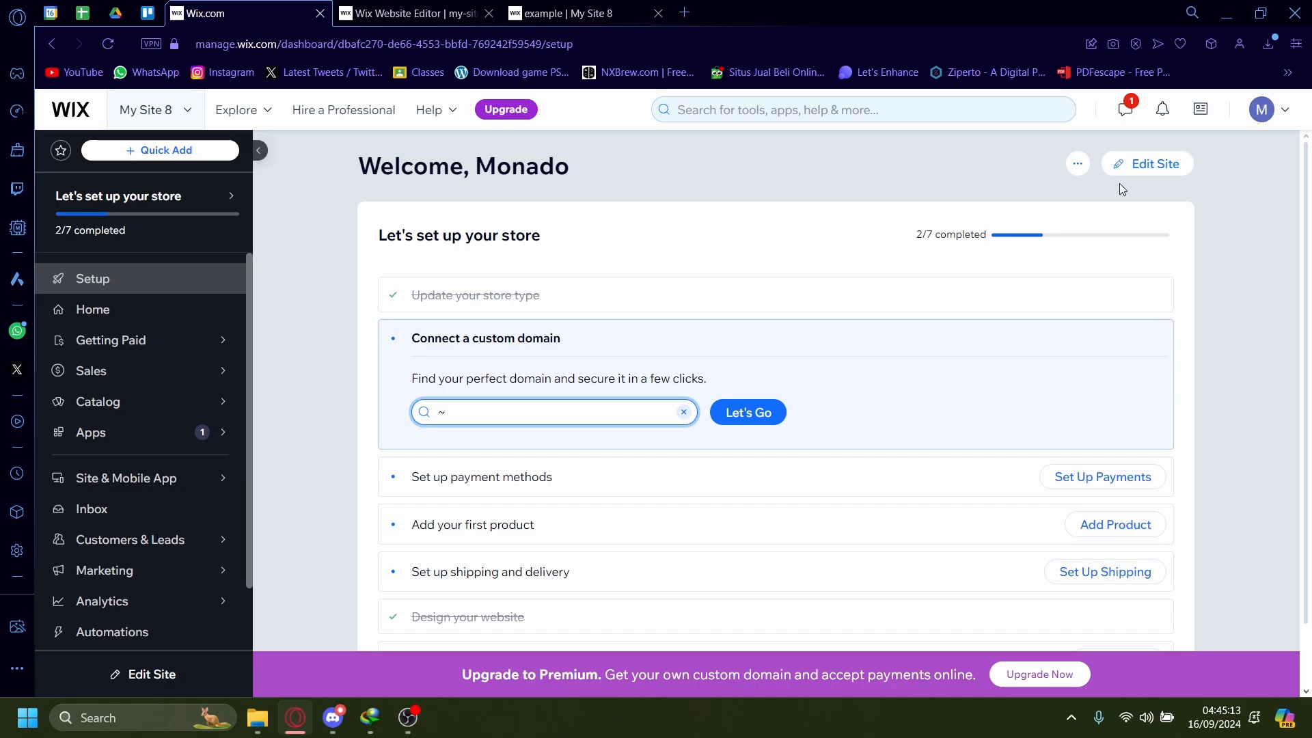
pyautogui.moveTo(1121, 167)
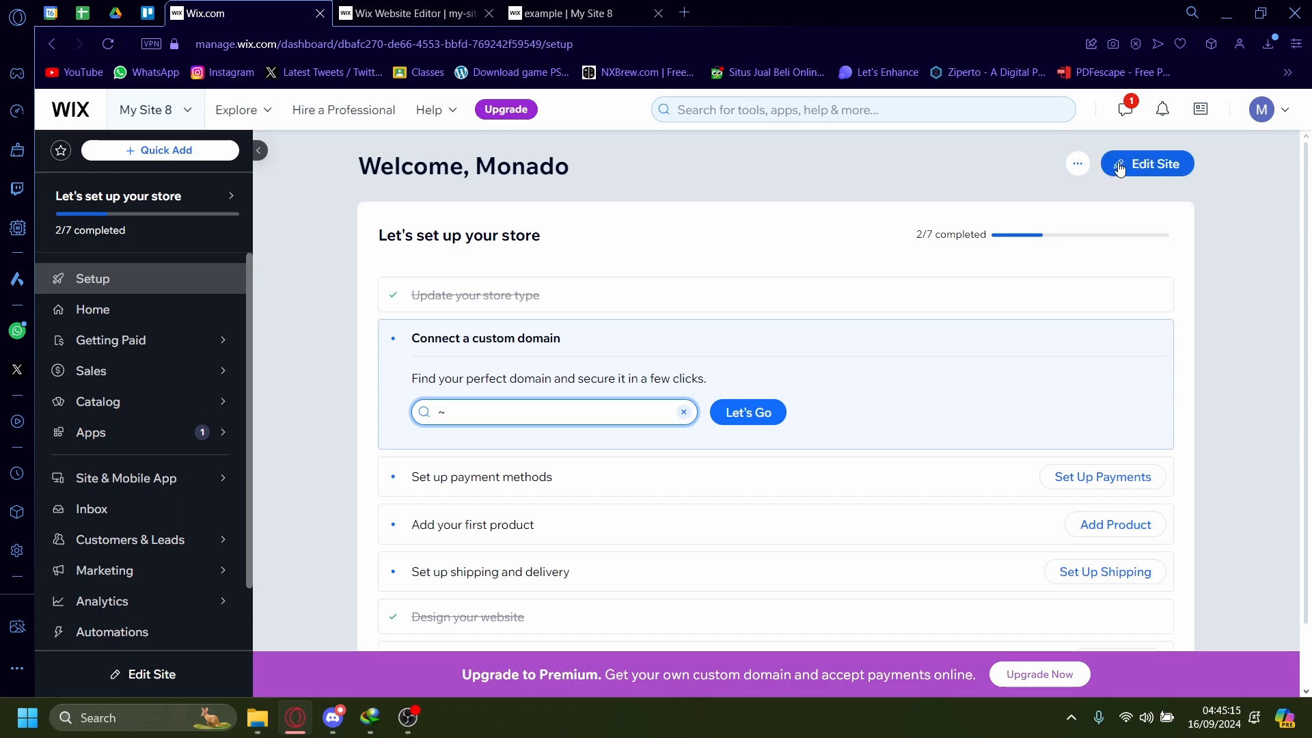
# Enter the site editor and scroll down to the section holding the old mailing list form
pyautogui.click(1148, 164)
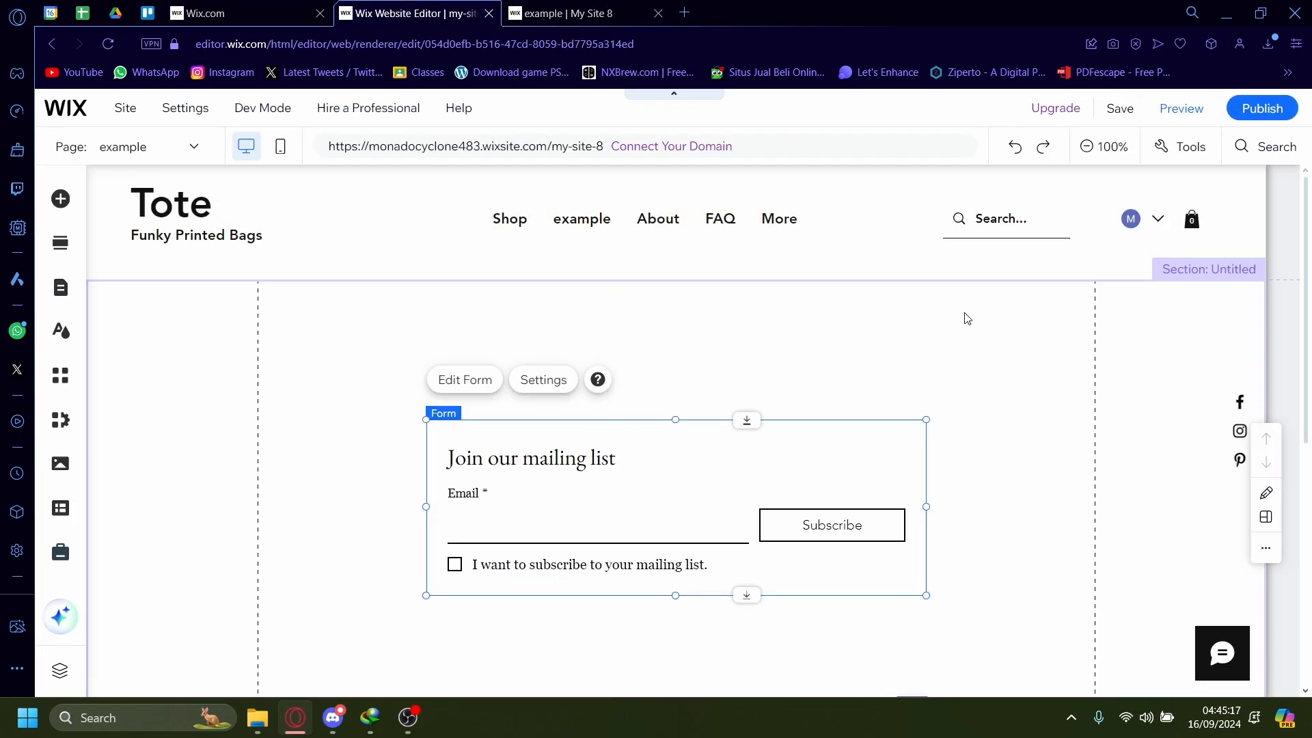
pyautogui.moveTo(741, 528)
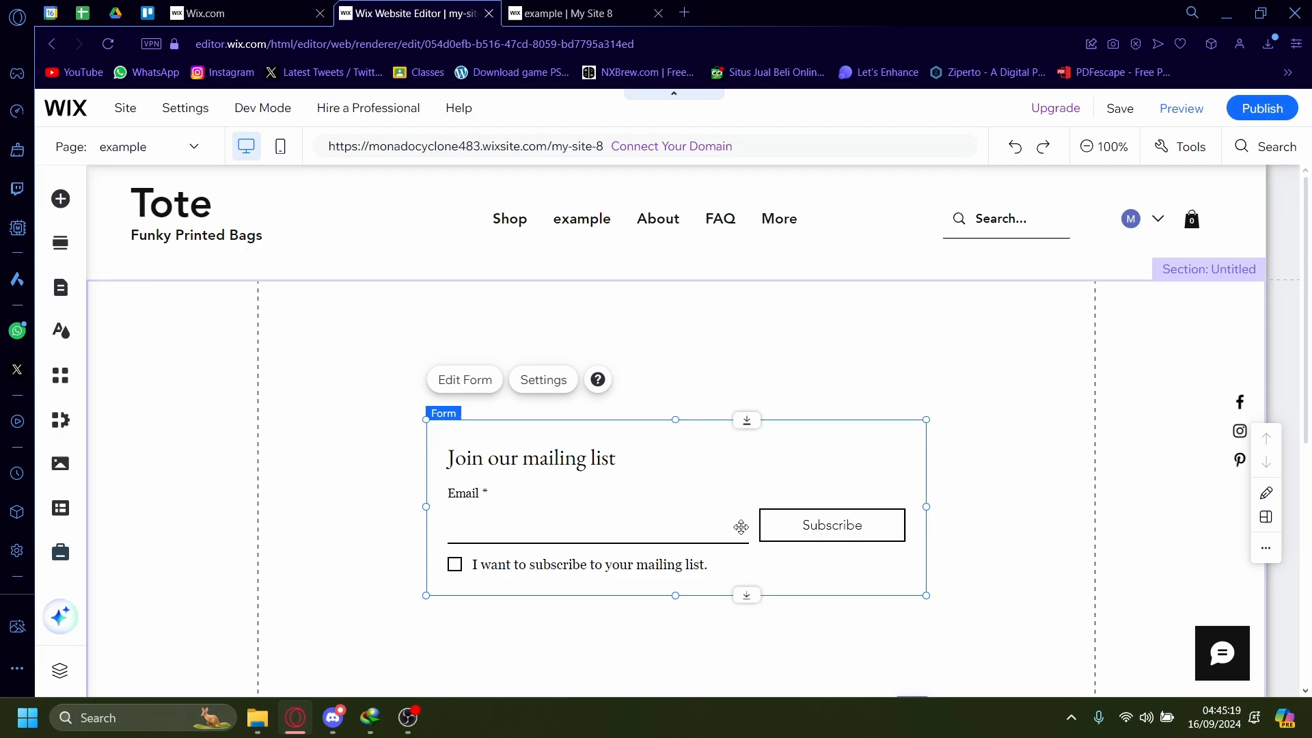
pyautogui.scroll(-3)
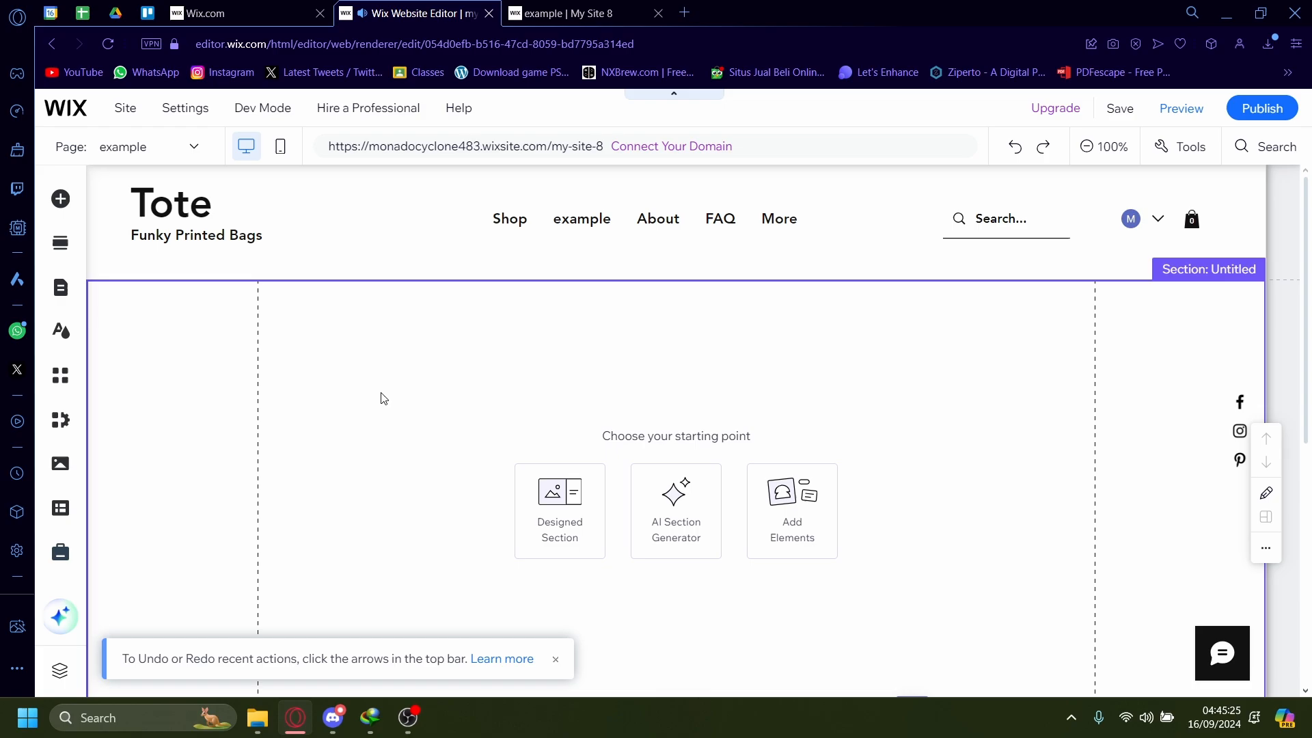
pyautogui.moveTo(61, 199)
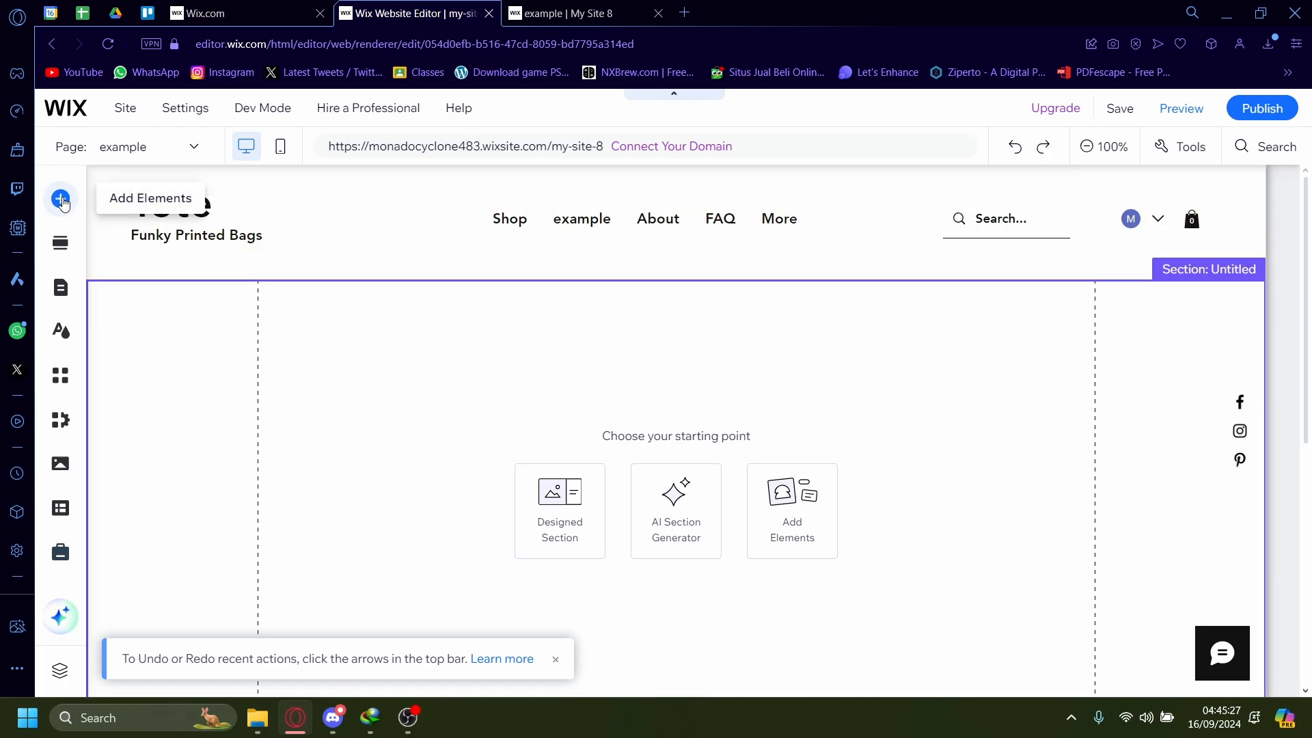
# Insert the premade 'Join our mailing list' subscribe form from Contact & Forms into the empty section
pyautogui.click(60, 199)
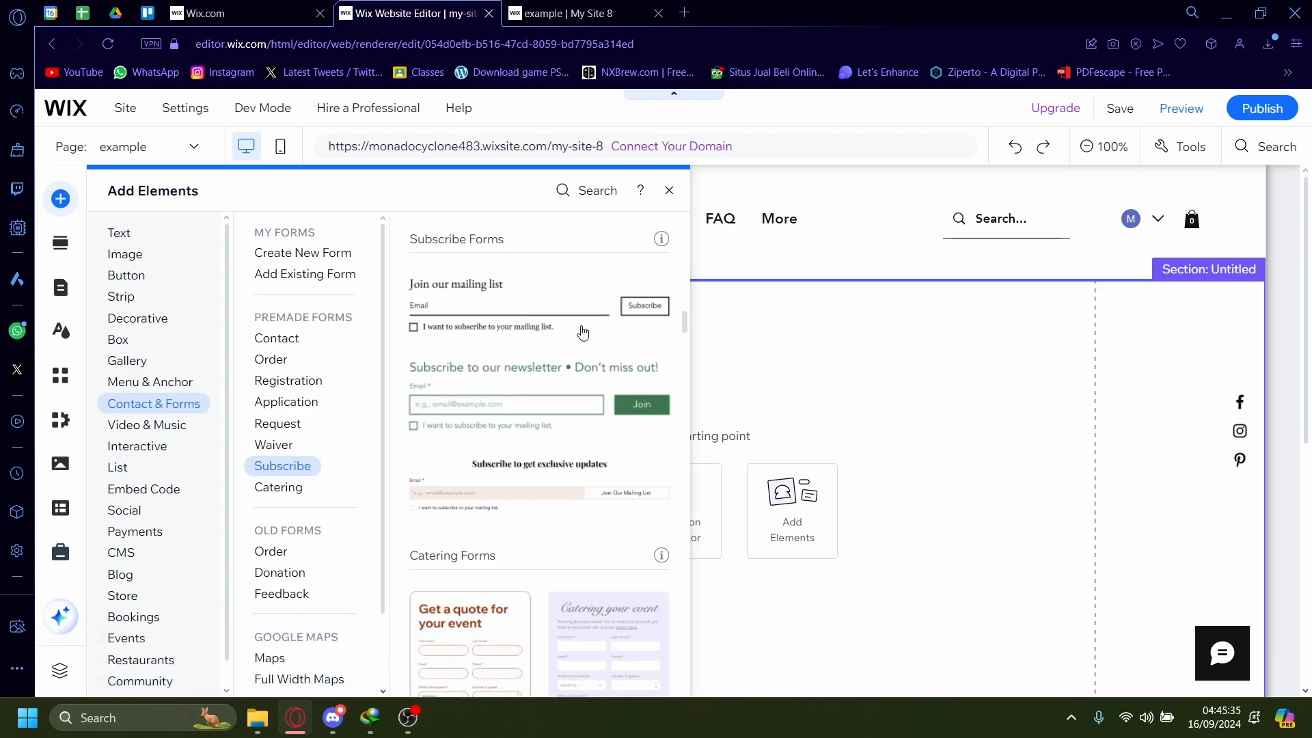
pyautogui.click(670, 190)
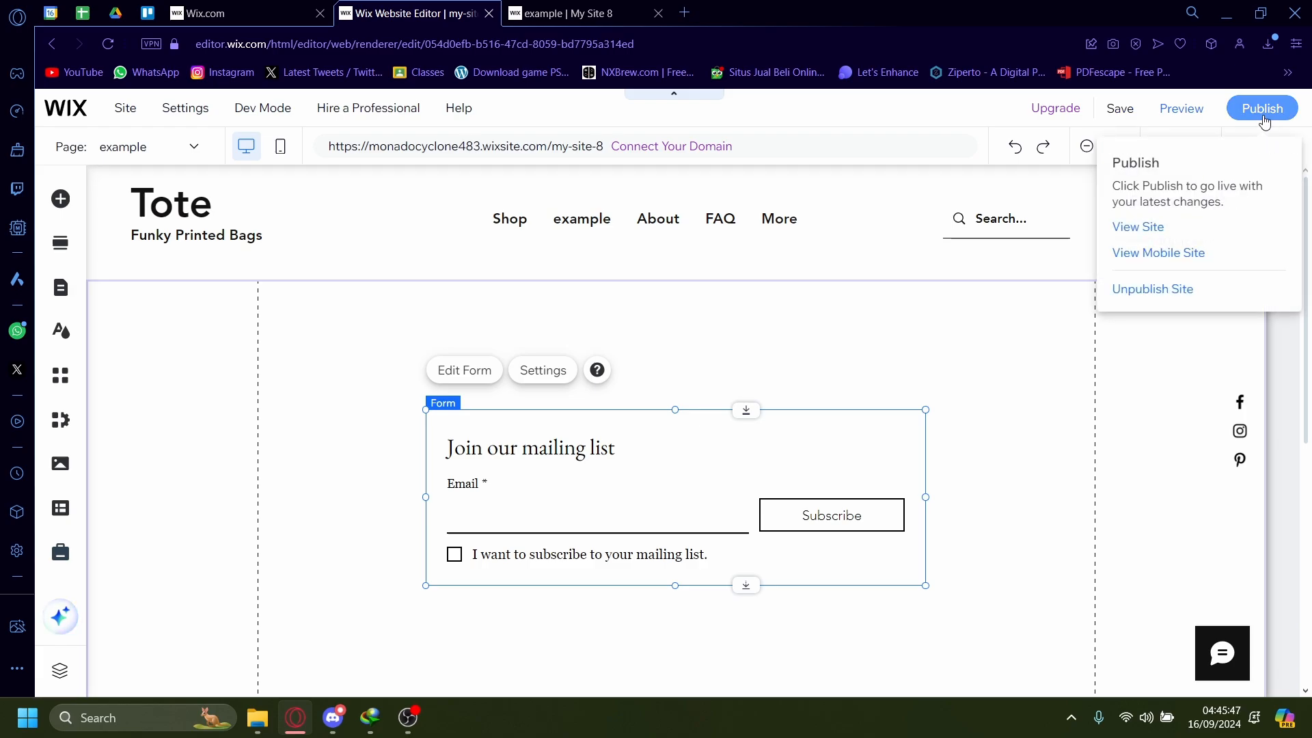
# View the live published Tote shop site in a new browser tab
pyautogui.click(1263, 108)
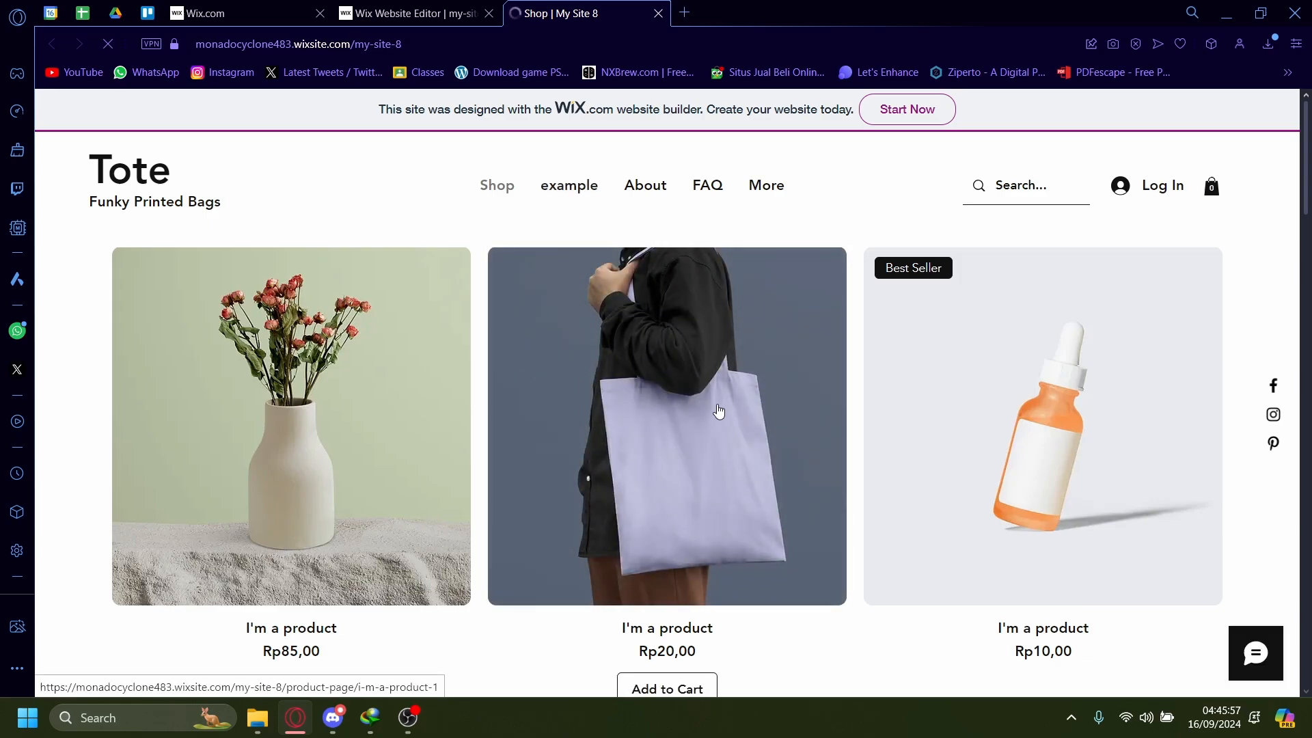
pyautogui.click(569, 186)
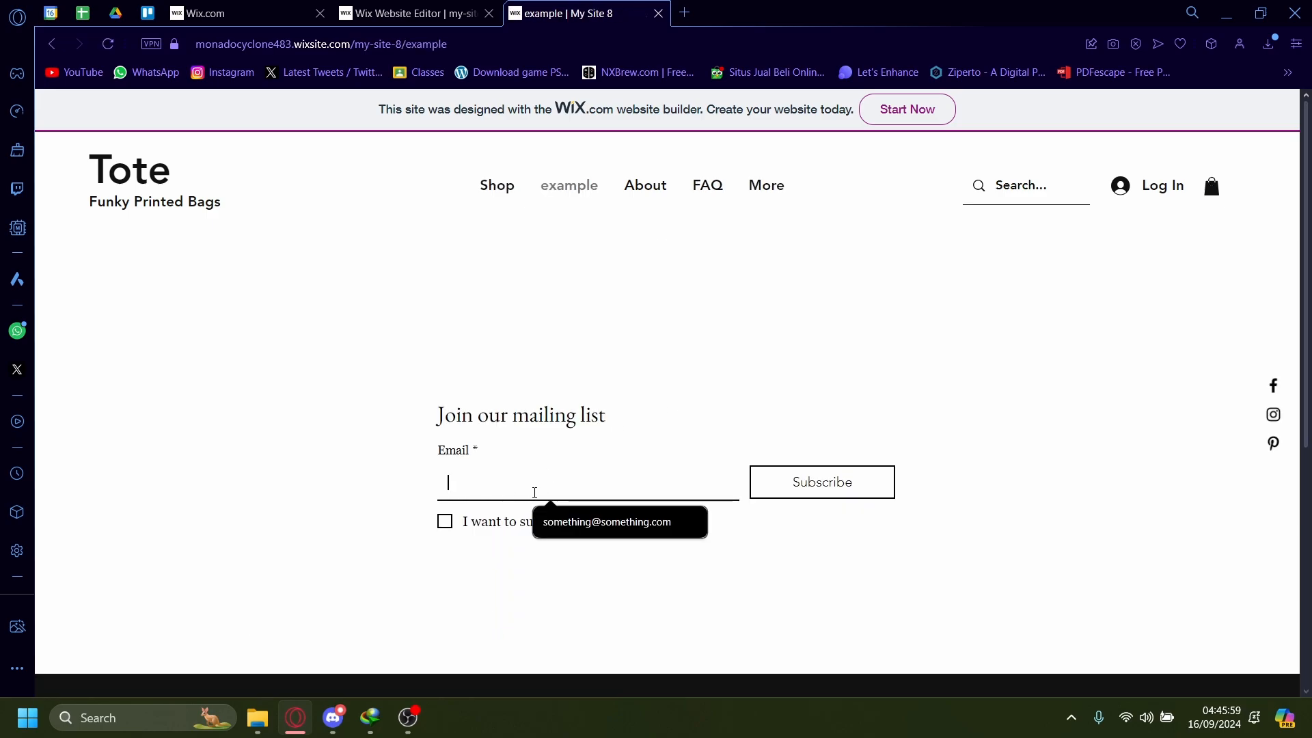
pyautogui.write('Si')
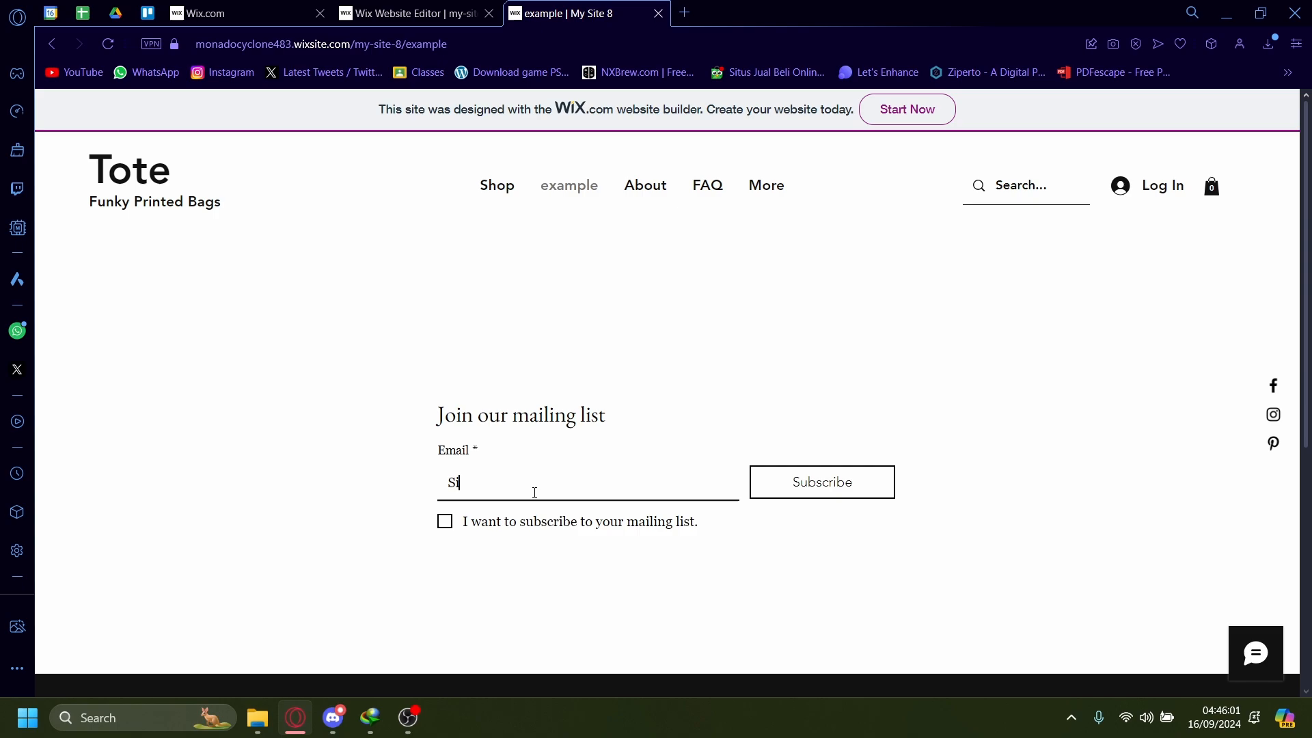
pyautogui.write('someone@someone.com')
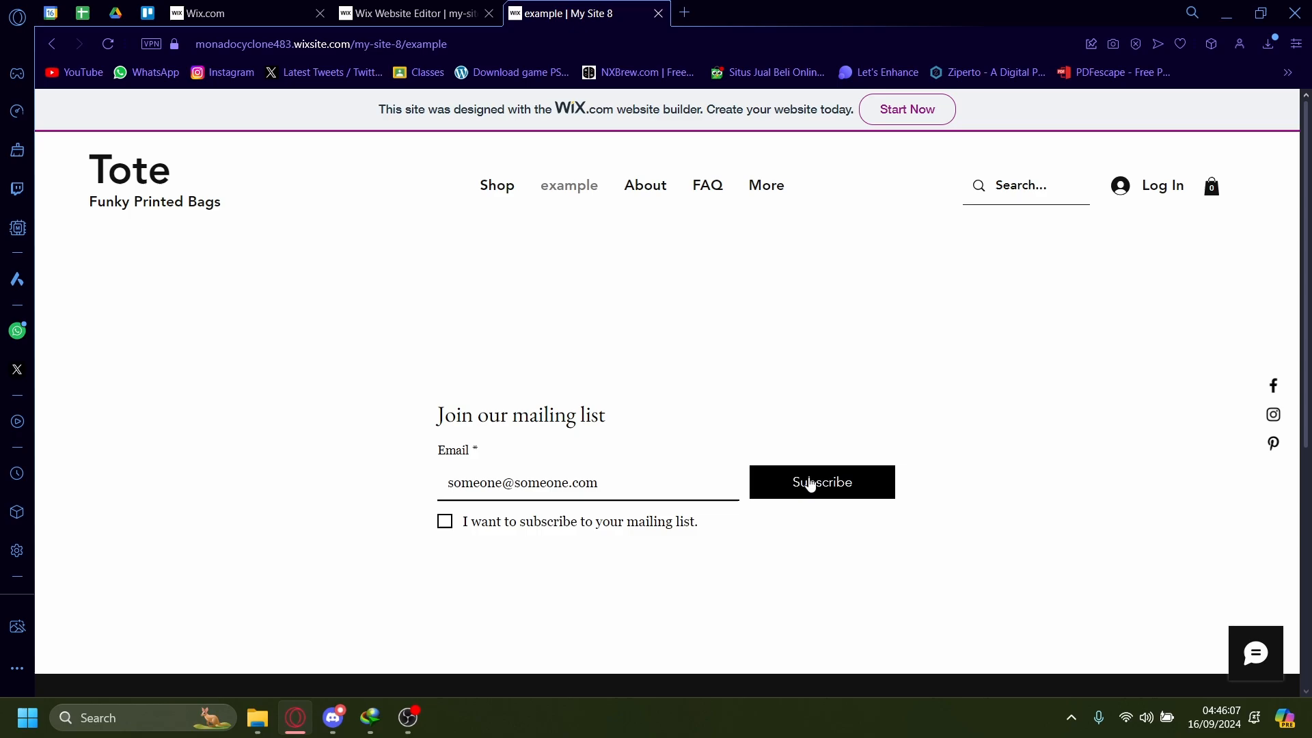
pyautogui.click(821, 481)
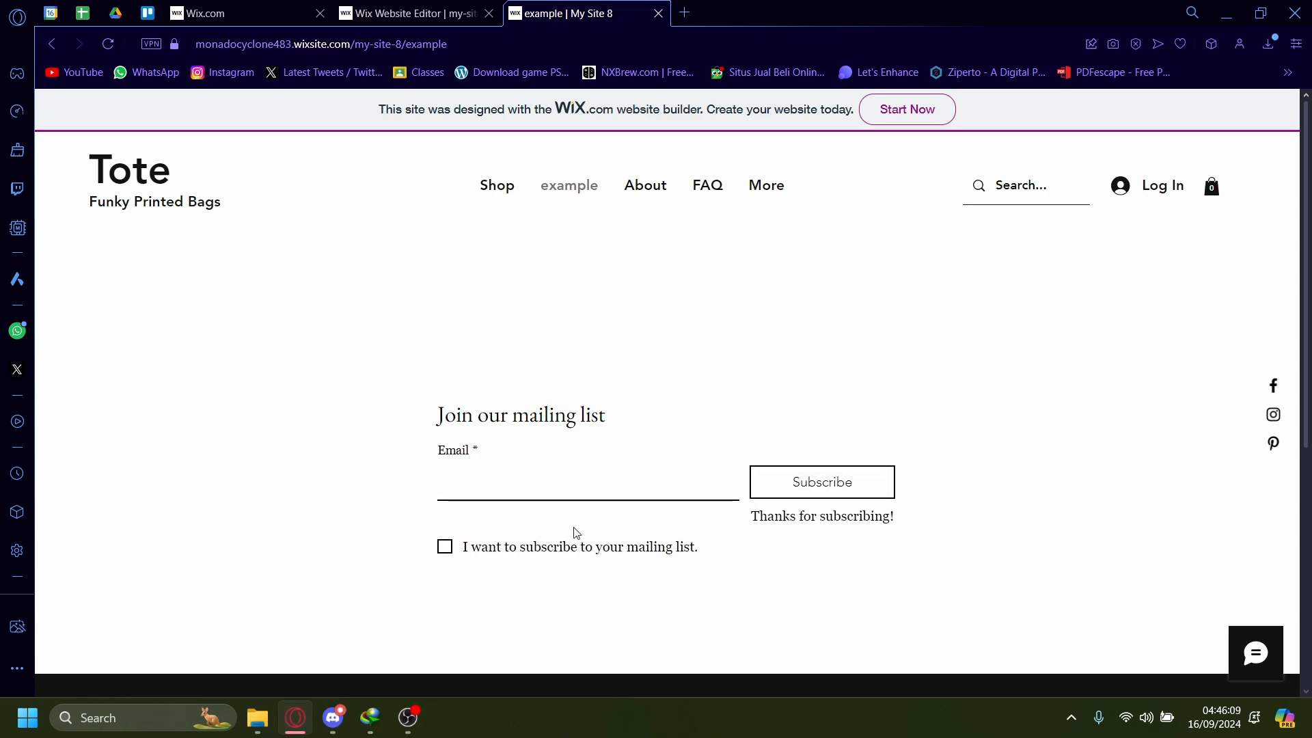
pyautogui.moveTo(298, 17)
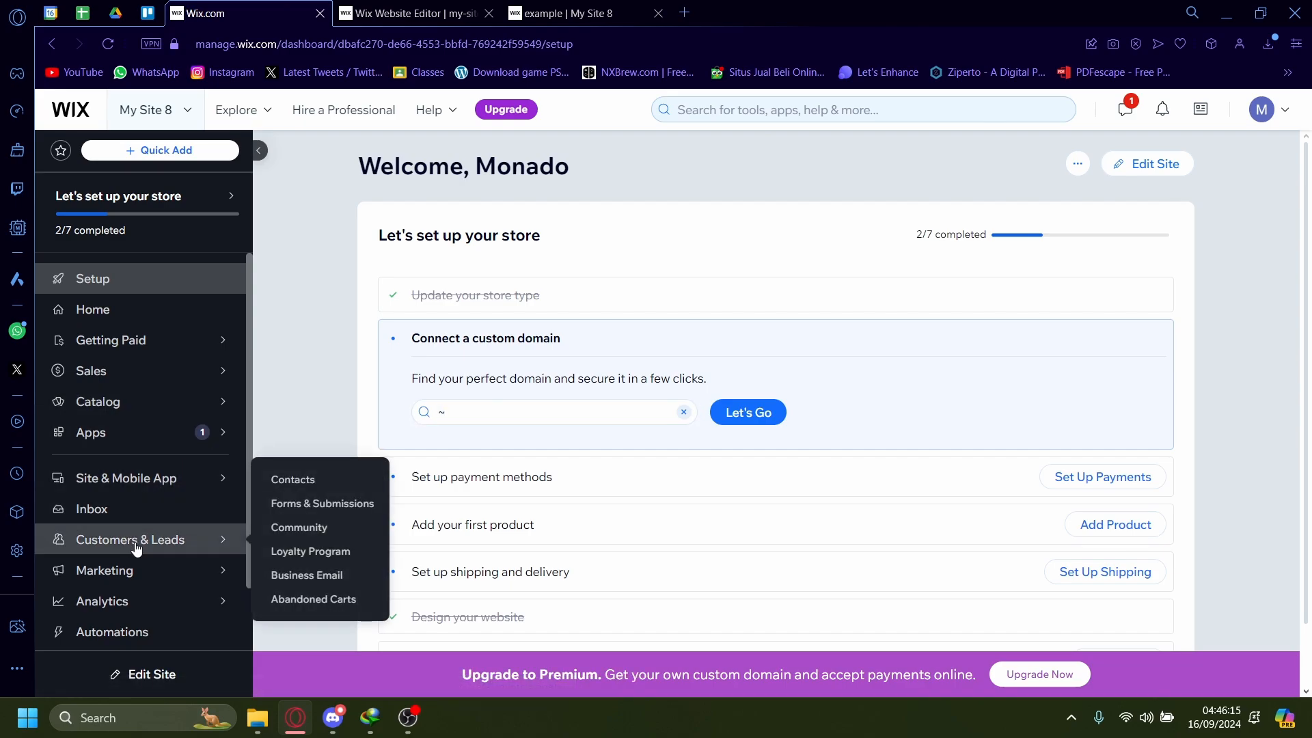
# From Customers & Leads > Forms & Submissions, view the submissions received by Subscribe Form 1
pyautogui.click(292, 480)
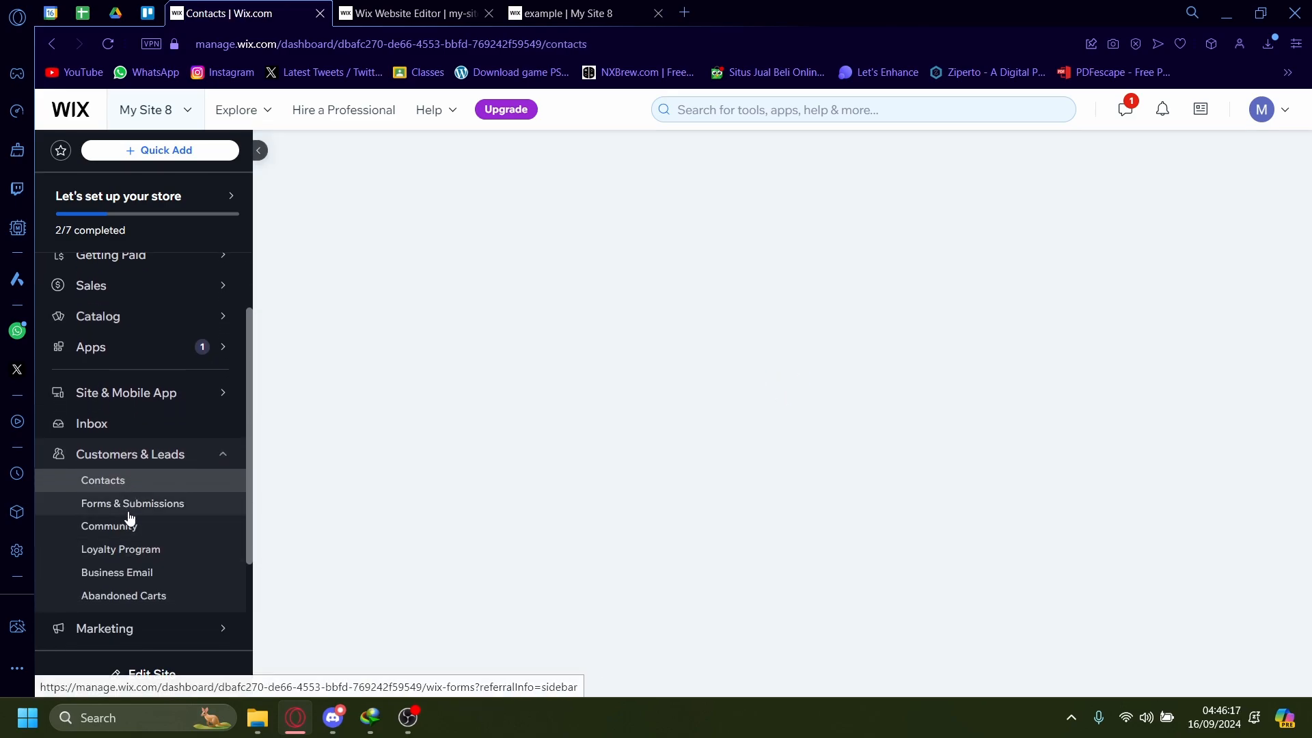
pyautogui.click(132, 503)
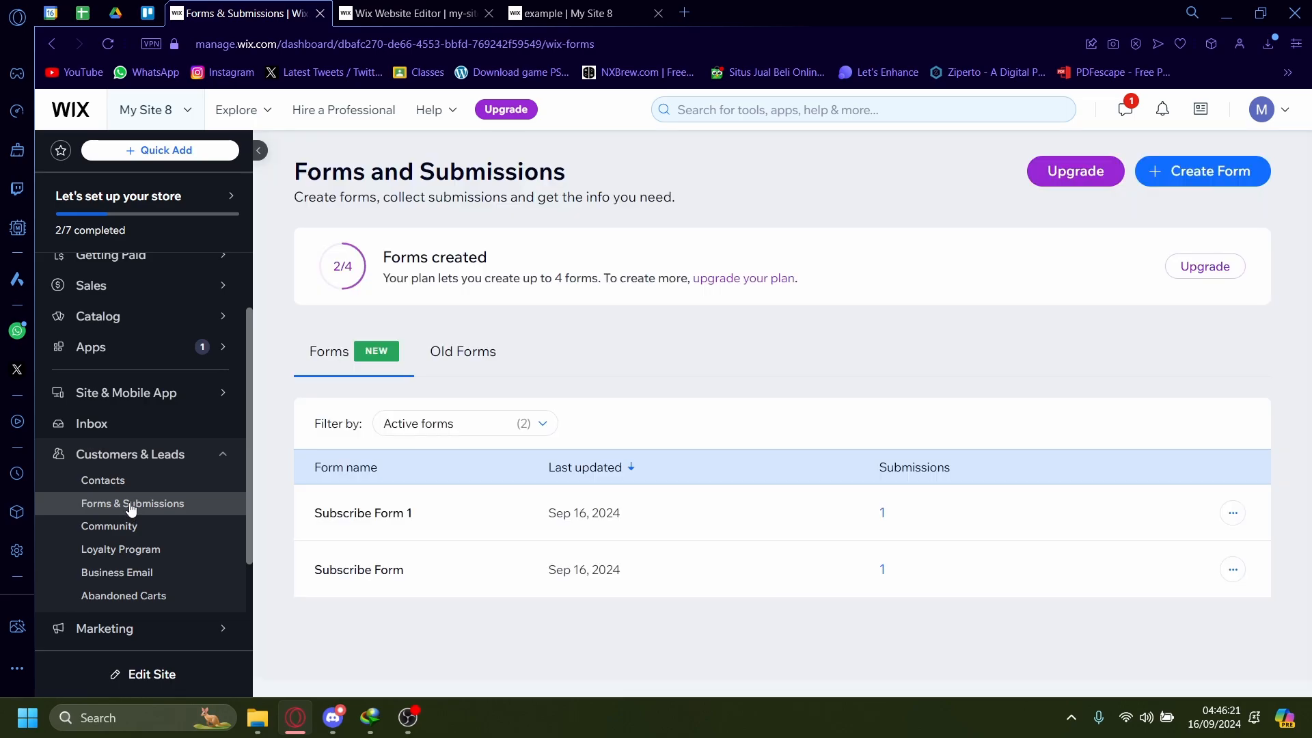
pyautogui.moveTo(239, 434)
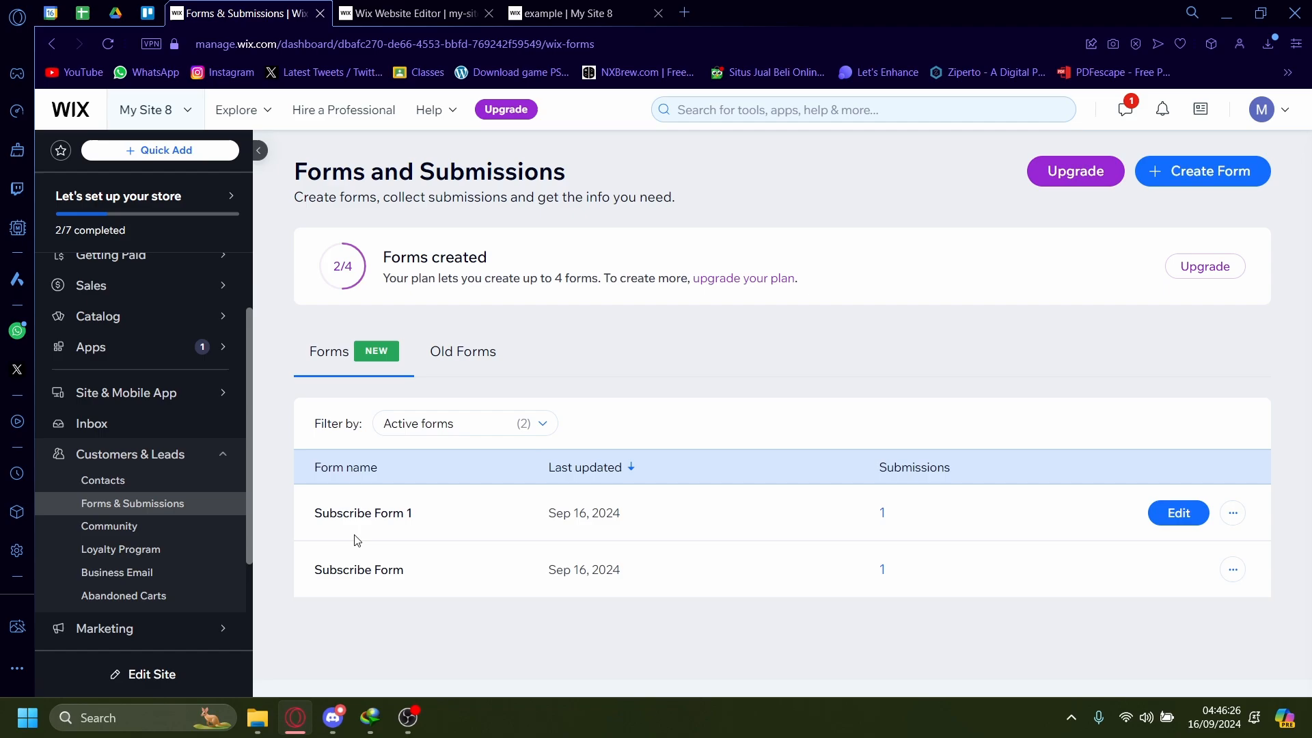
pyautogui.moveTo(450, 561)
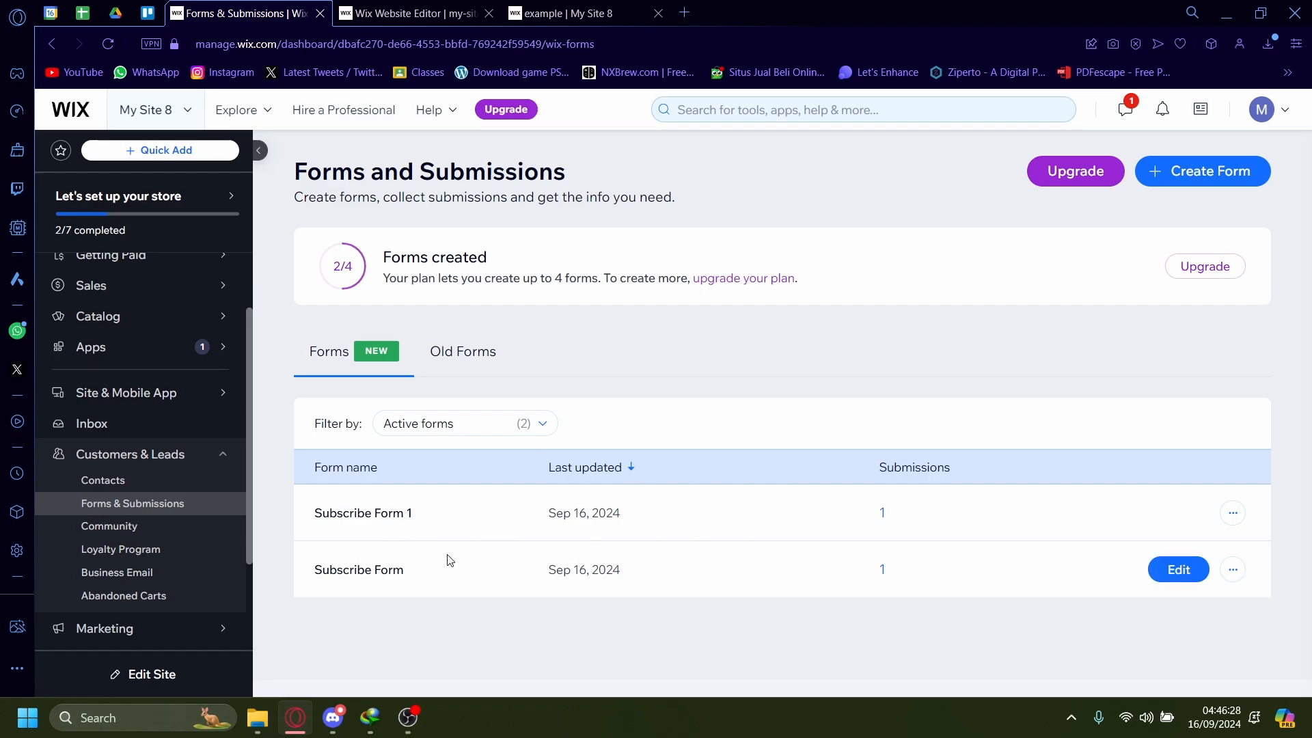
pyautogui.moveTo(1069, 508)
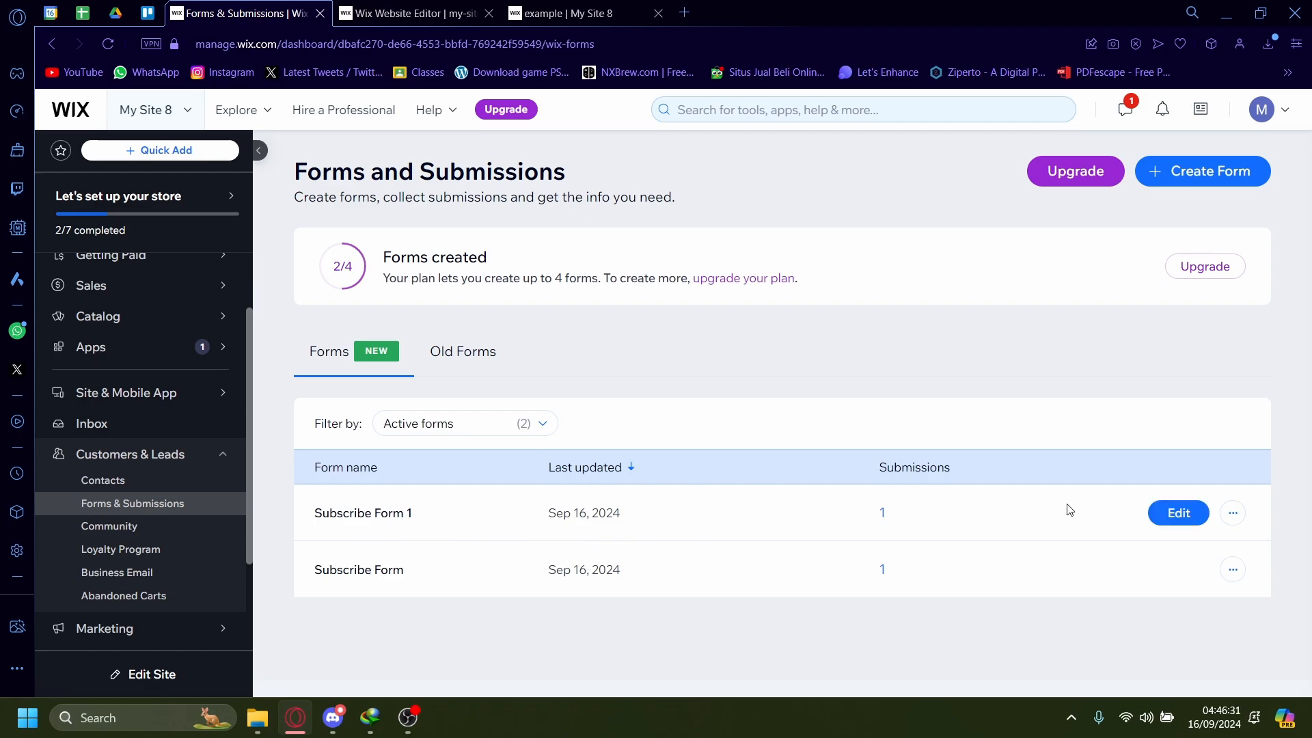
pyautogui.click(1233, 513)
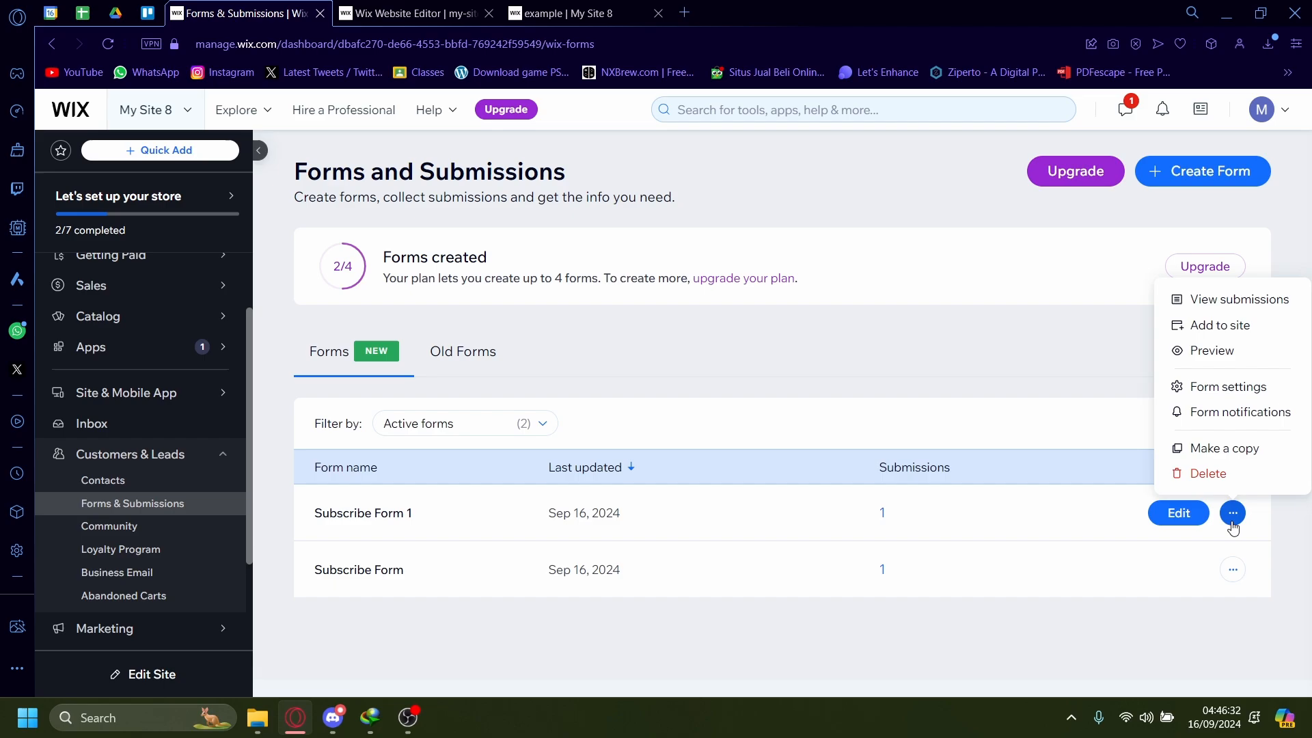
pyautogui.click(1239, 299)
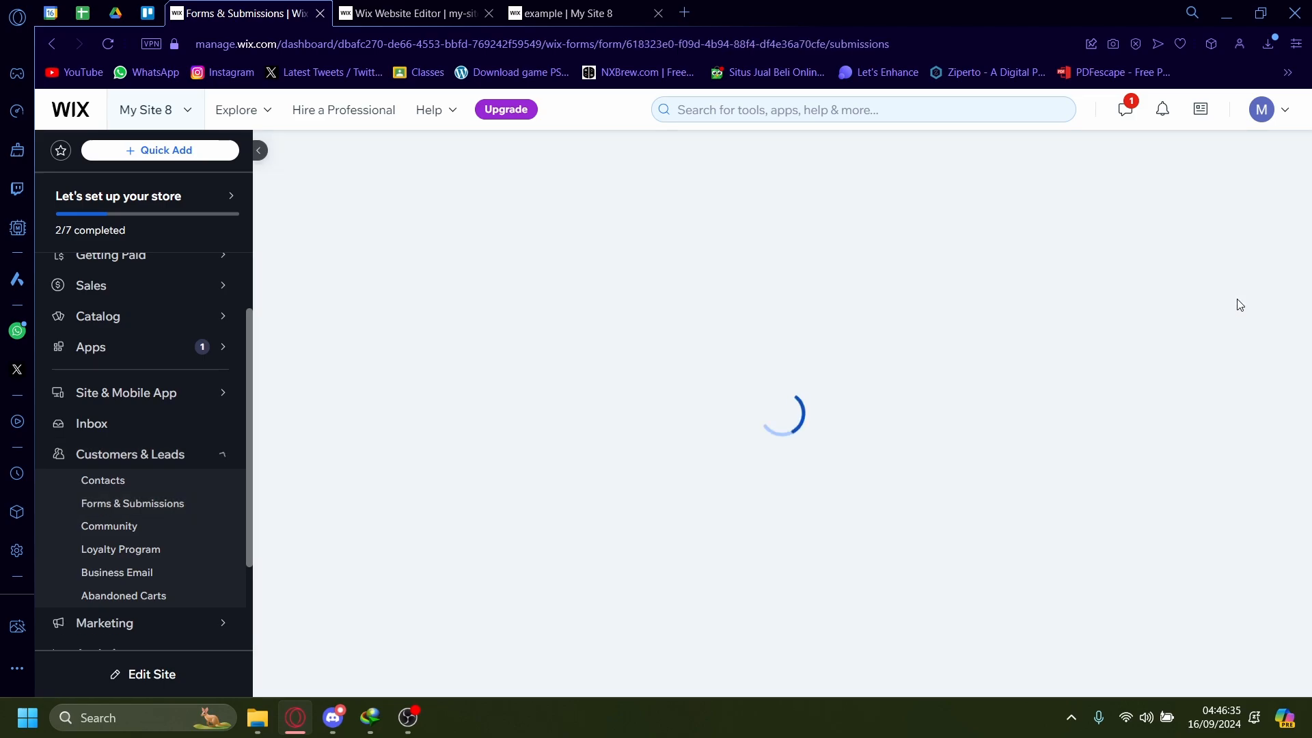